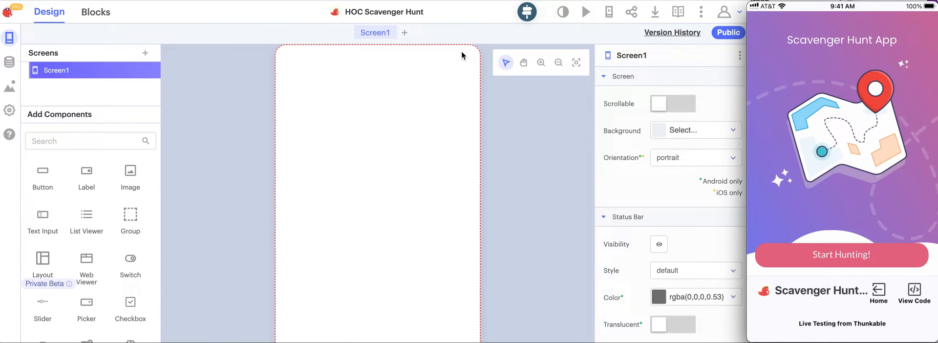
mouse_move(687, 178)
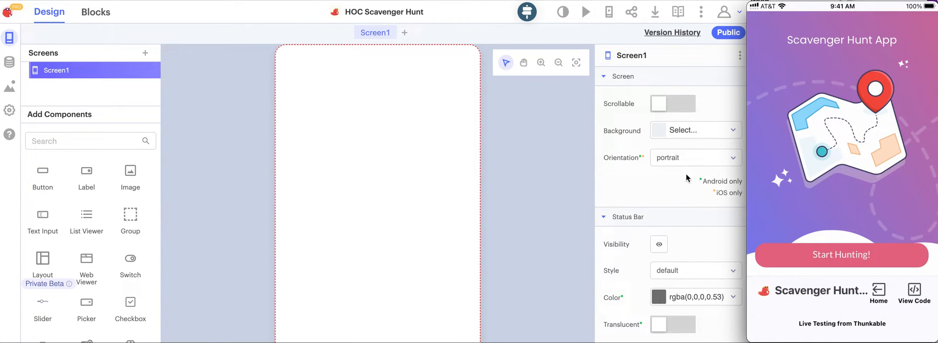
mouse_move(676, 187)
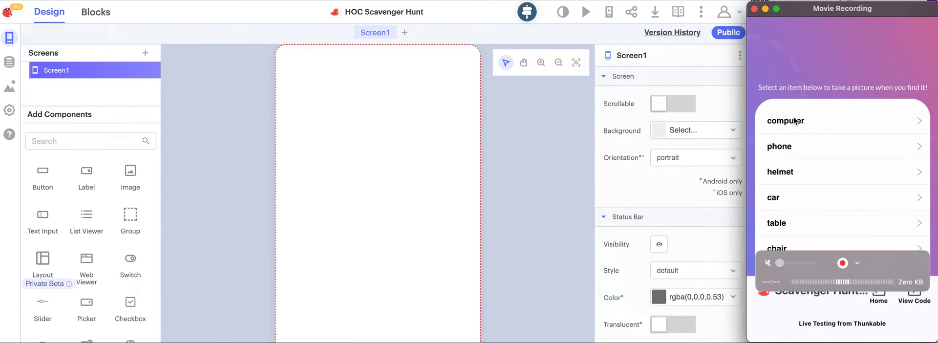
Choose 'computer' in the live-test scavenger hunt and photograph the laptop to get its description.
left_click(786, 120)
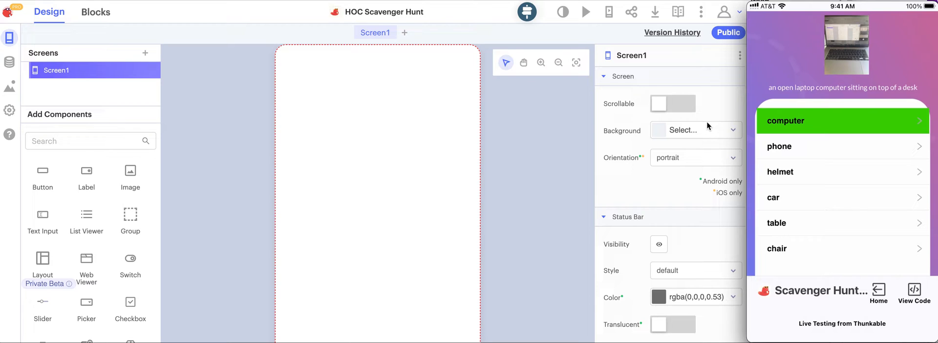
mouse_move(538, 144)
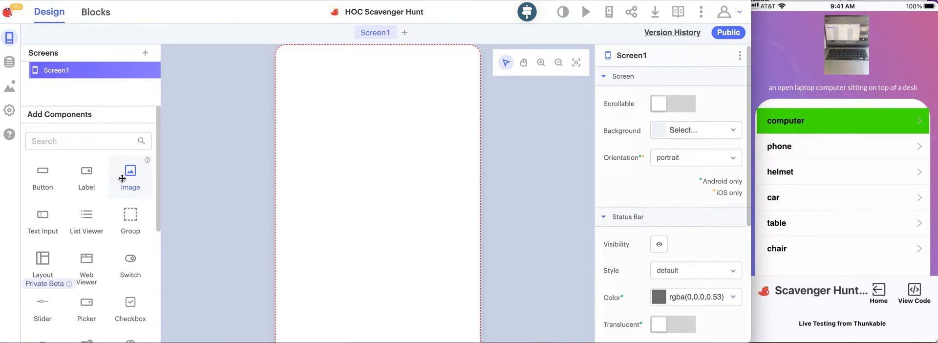
Place an Image component on Screen1 with a Button component below it.
left_click_drag(130, 174, 363, 96)
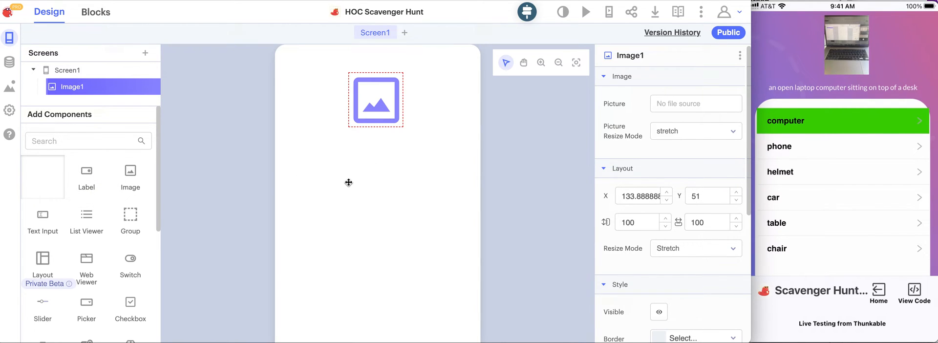
left_click(42, 181)
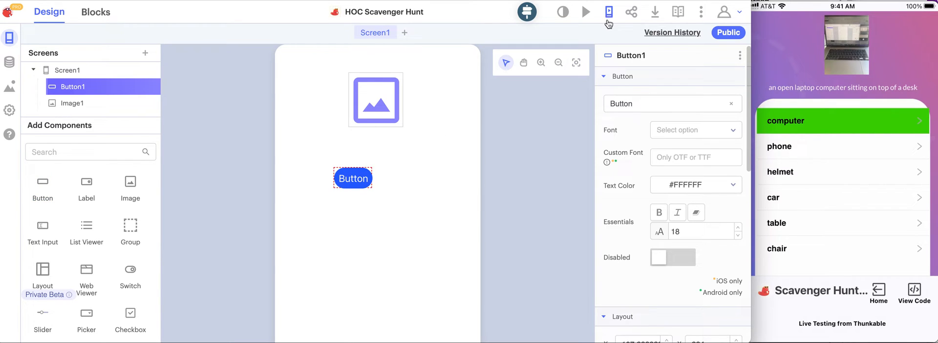
mouse_move(609, 11)
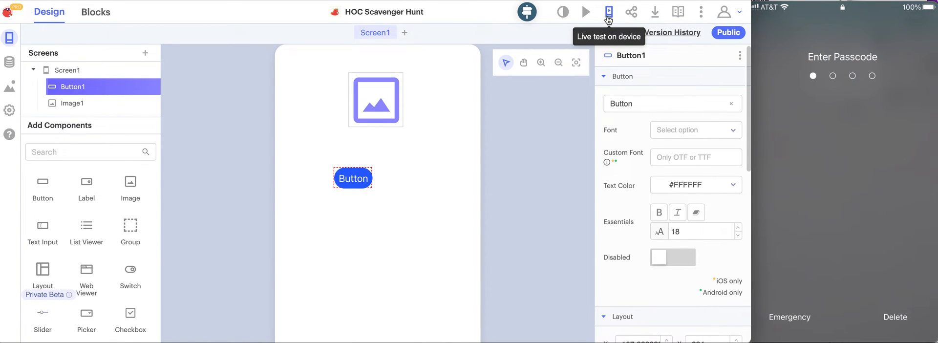
Reload the live test on the phone with the new screen and centre Button1 below Image1.
left_click(608, 11)
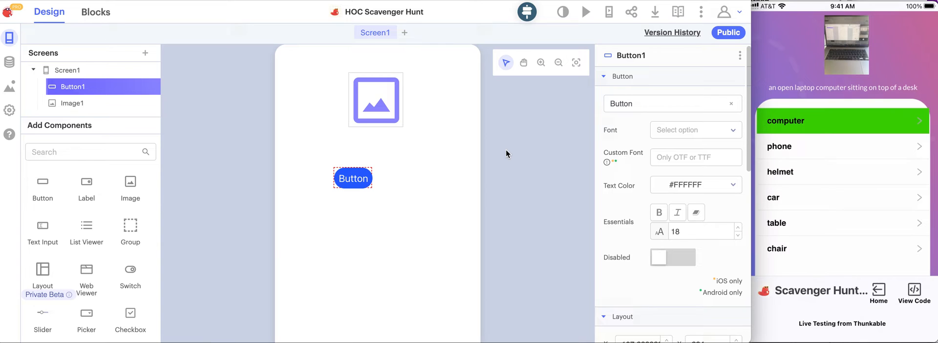
mouse_move(609, 12)
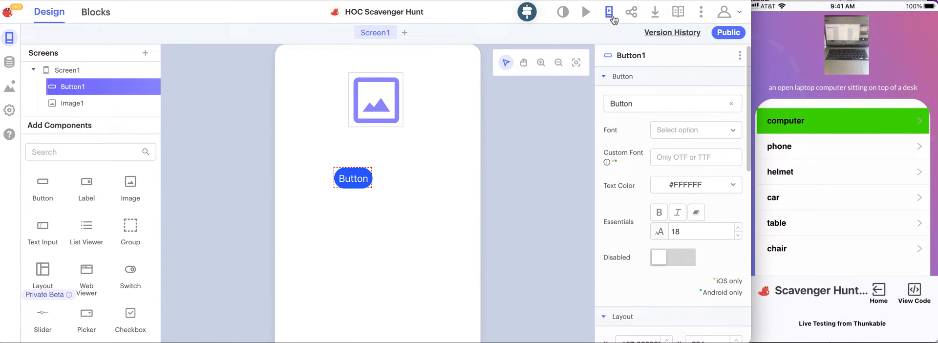
mouse_move(609, 12)
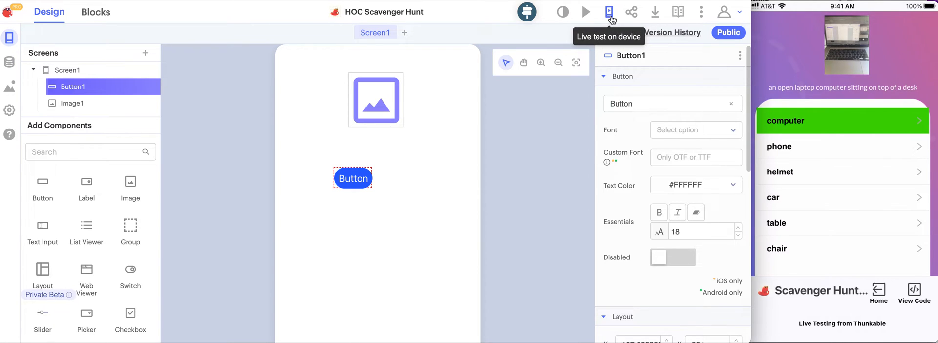
left_click(609, 12)
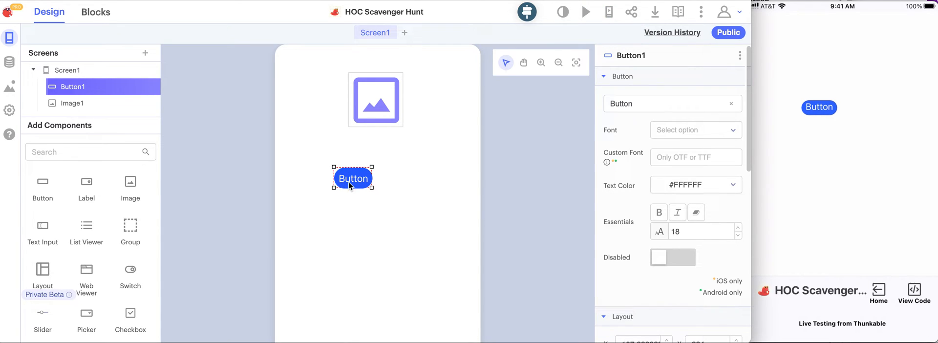
left_click(375, 100)
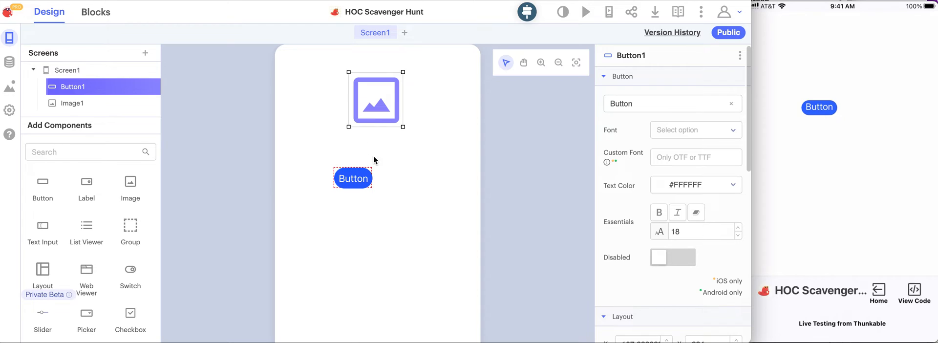
left_click_drag(352, 178, 378, 178)
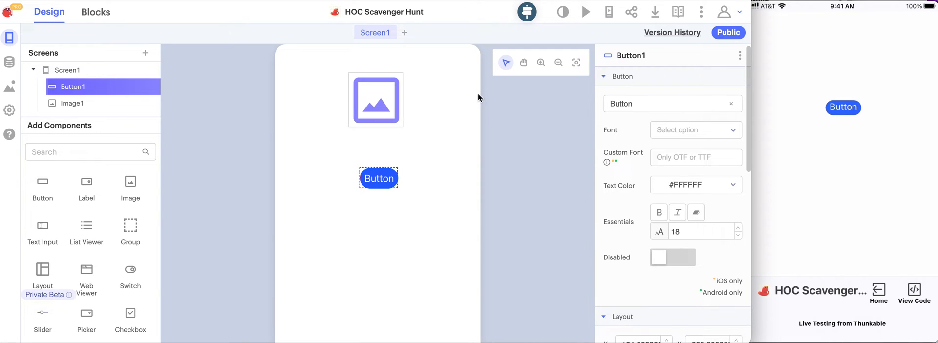
mouse_move(585, 11)
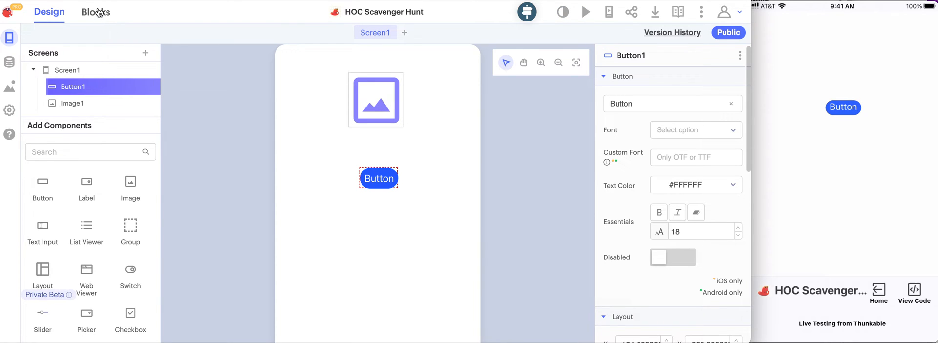
left_click(96, 11)
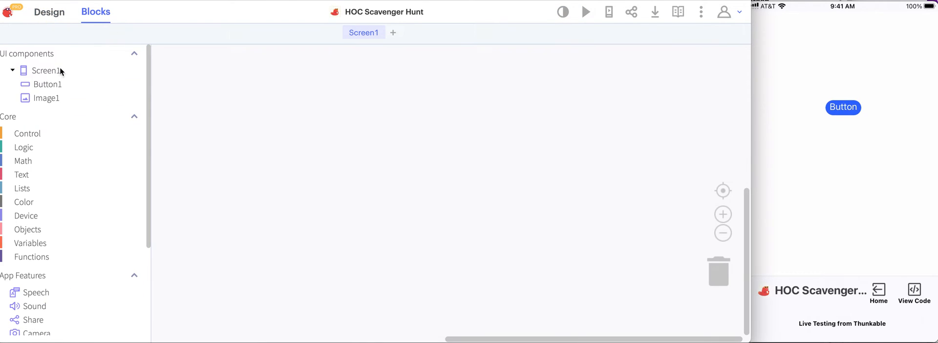
Build 'when Button1 Click' setting Image1's Picture to a photo from the camera.
left_click(47, 84)
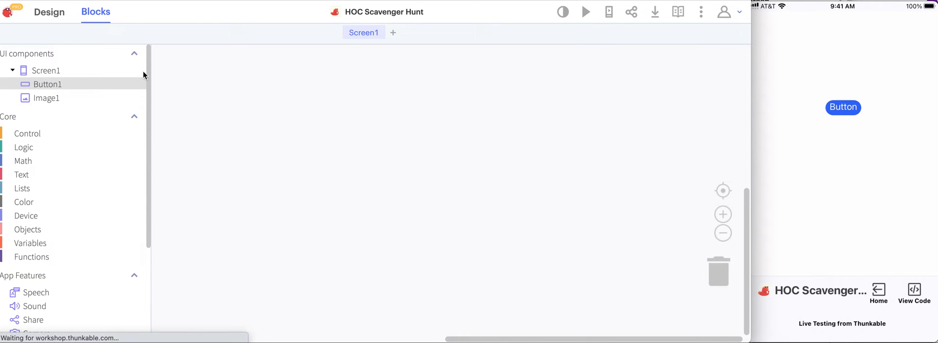
mouse_move(88, 91)
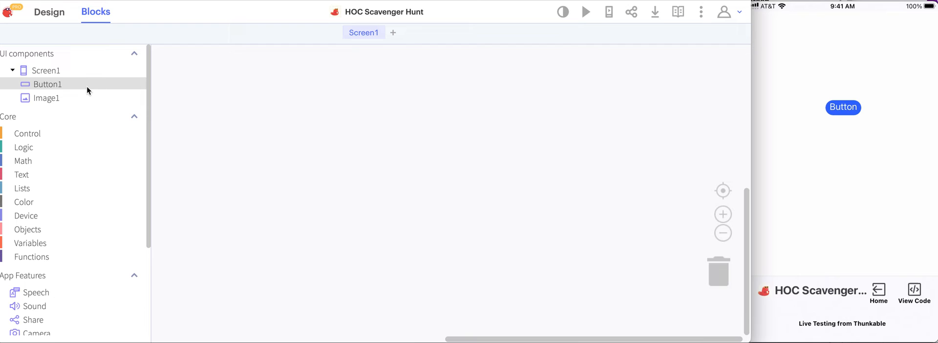
left_click(47, 84)
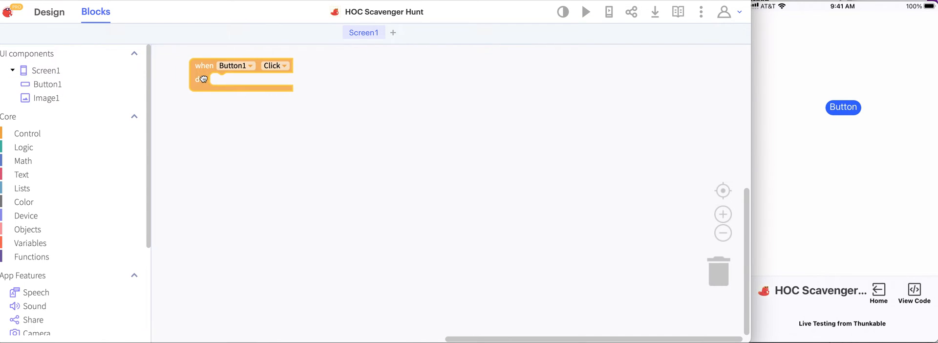
left_click(46, 97)
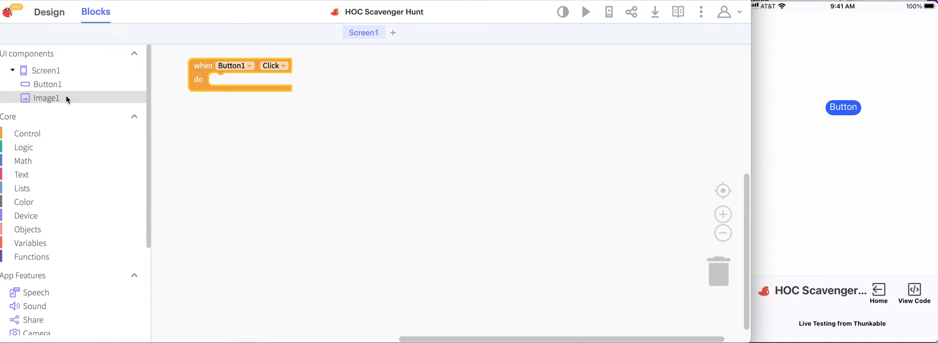
left_click(46, 98)
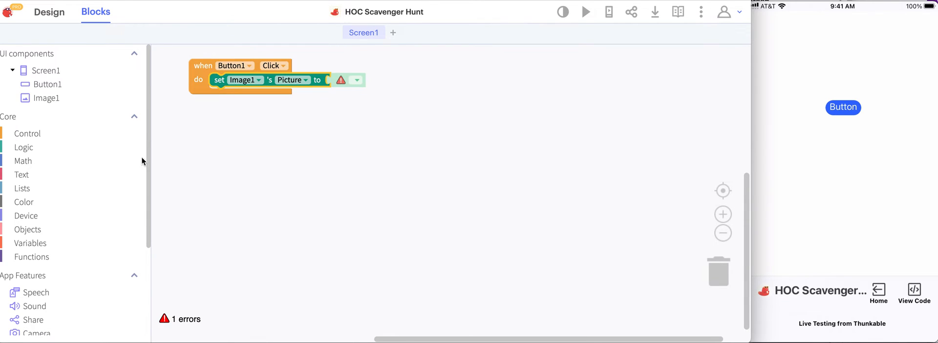
scroll("down", 3)
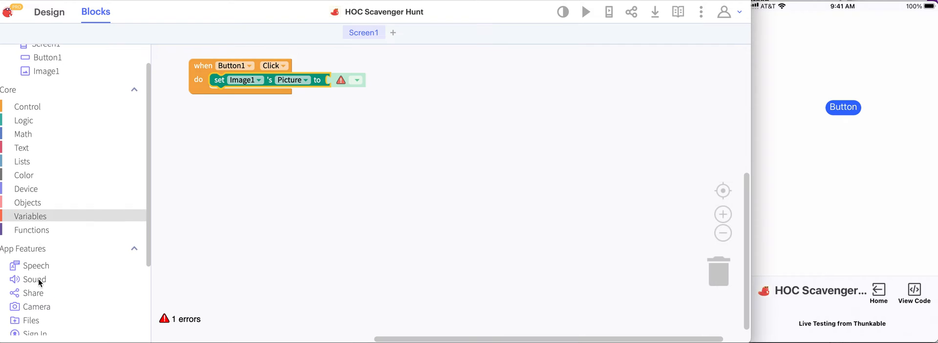
left_click(36, 306)
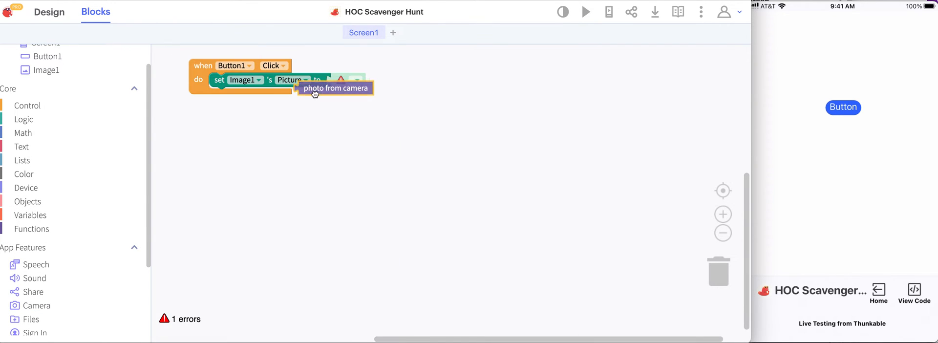
left_click_drag(335, 87, 368, 80)
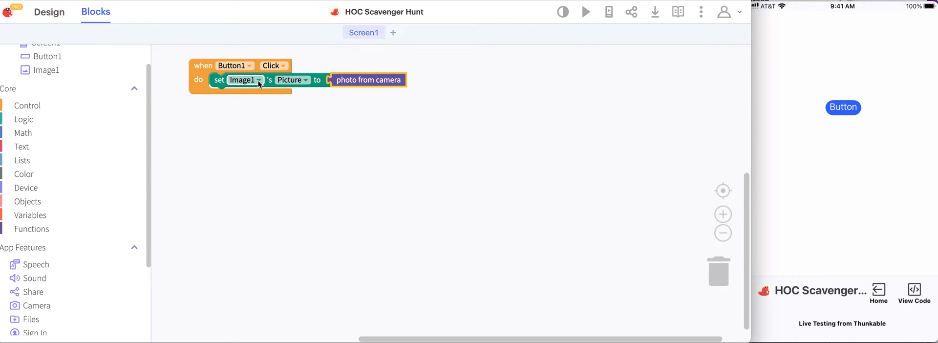
Tap the button on the test phone and take a photo so it appears in Image1.
left_click(842, 107)
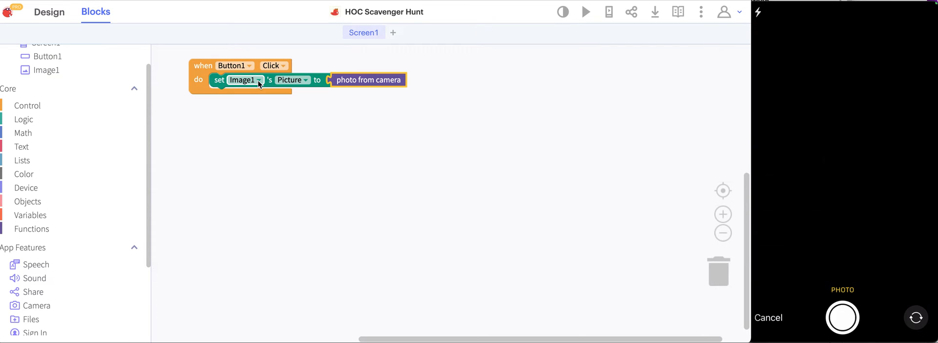
left_click(842, 318)
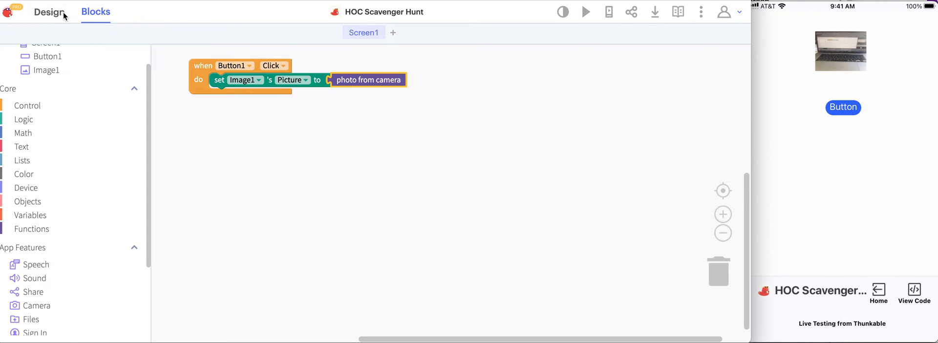
In Design, move Button1 down below the newly placed Label component.
left_click(49, 12)
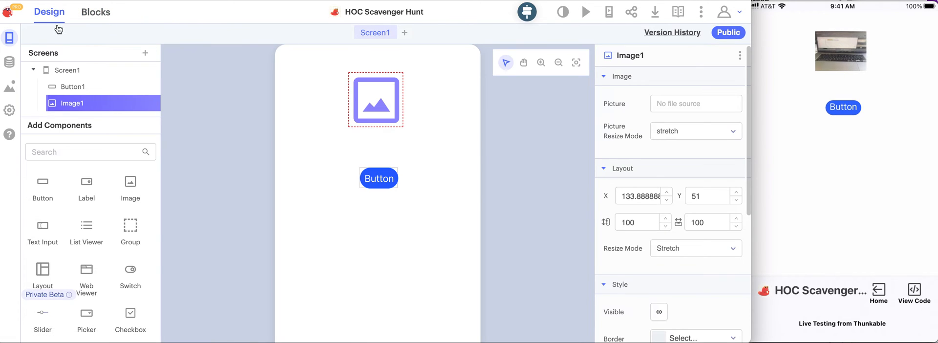
mouse_move(86, 186)
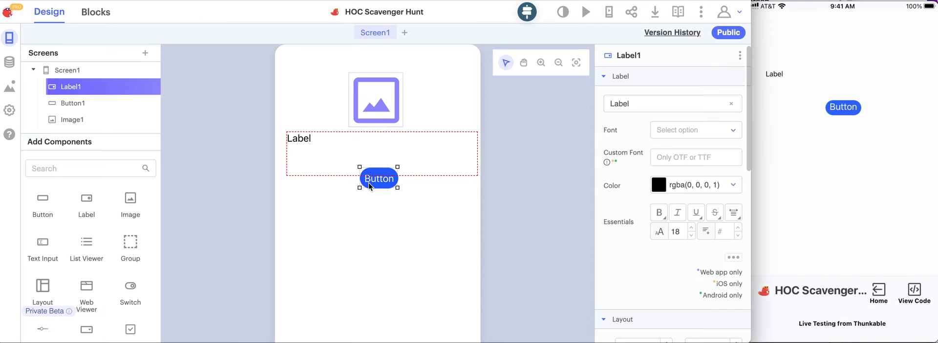
left_click_drag(378, 177, 384, 202)
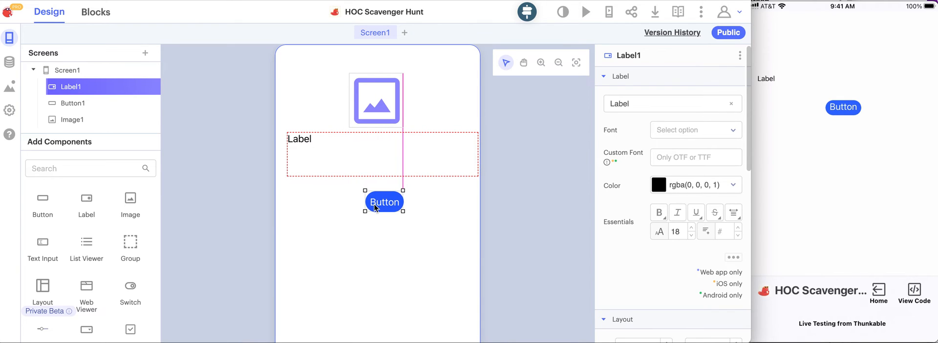
left_click(384, 202)
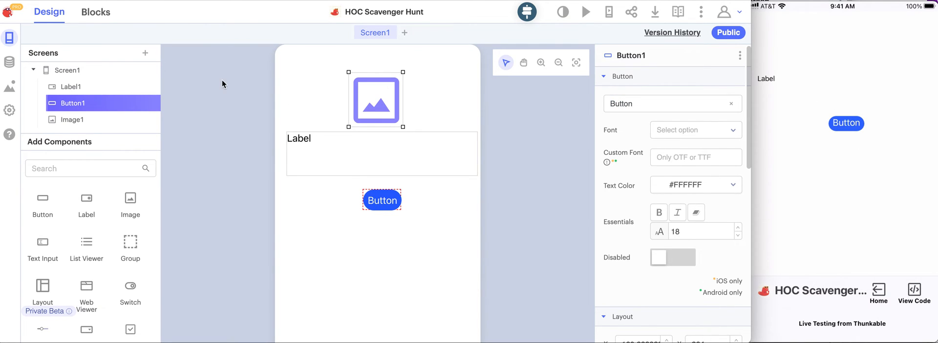
left_click(96, 11)
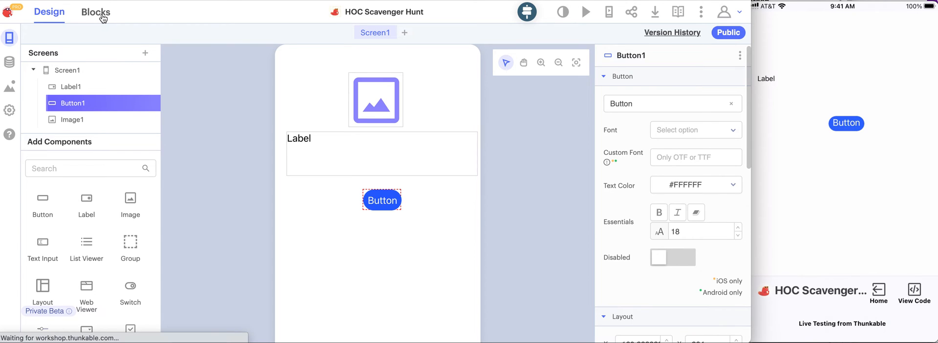
Add 'set Label1's Text to' the Camera description of Image1's Picture inside the click event.
left_click(96, 11)
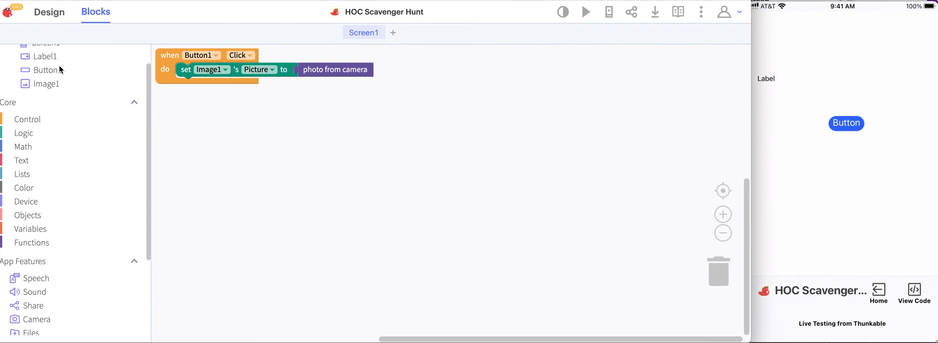
left_click(44, 56)
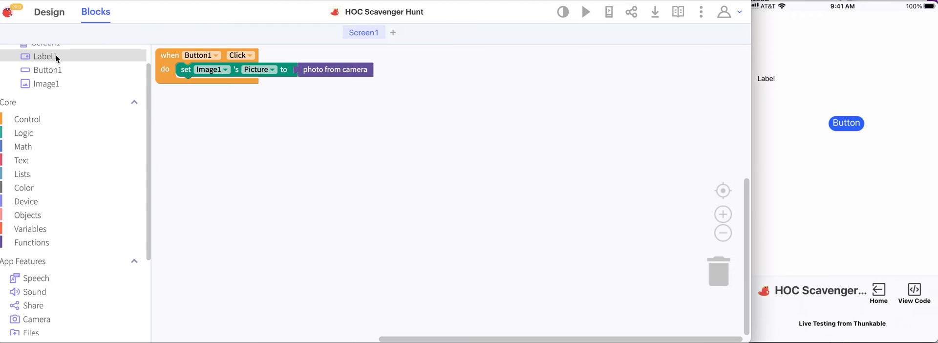
mouse_move(94, 67)
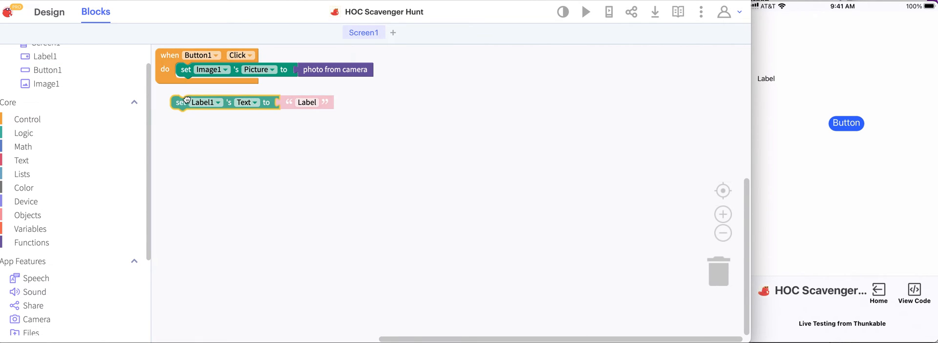
left_click_drag(186, 101, 186, 84)
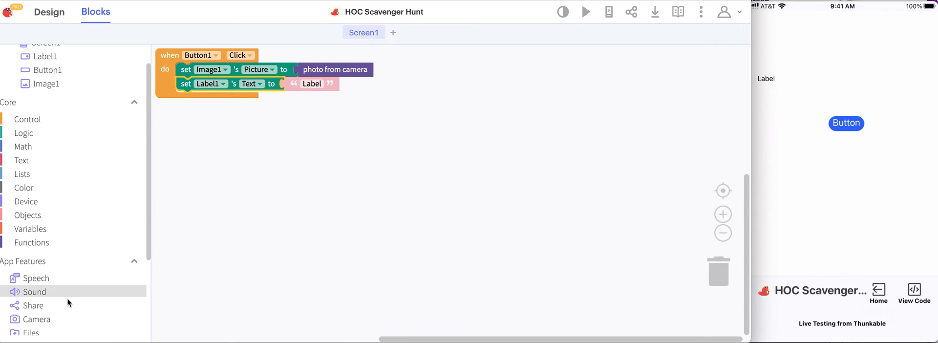
left_click(35, 319)
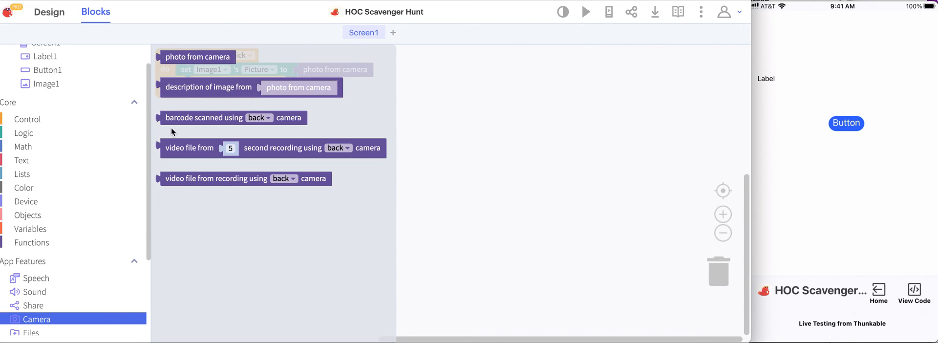
mouse_move(210, 87)
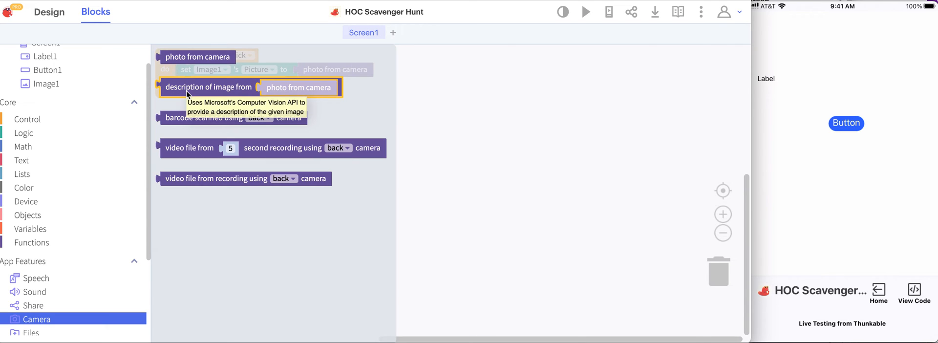
left_click_drag(210, 87, 338, 91)
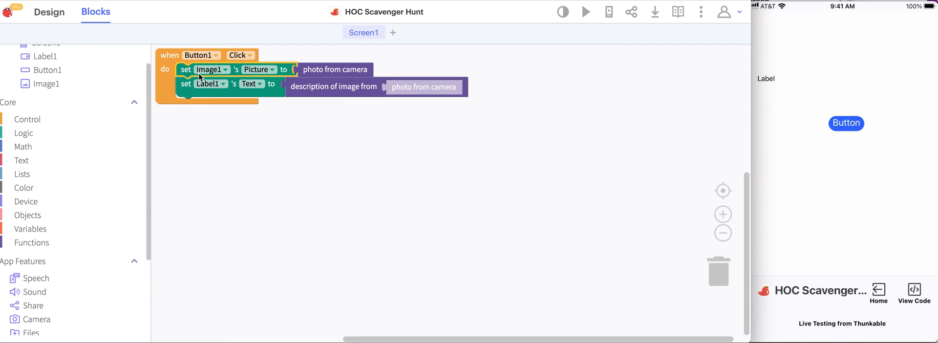
left_click(46, 83)
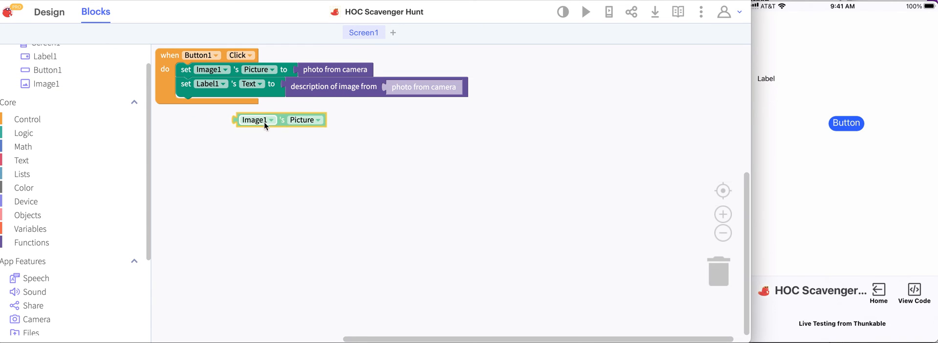
left_click_drag(257, 119, 412, 88)
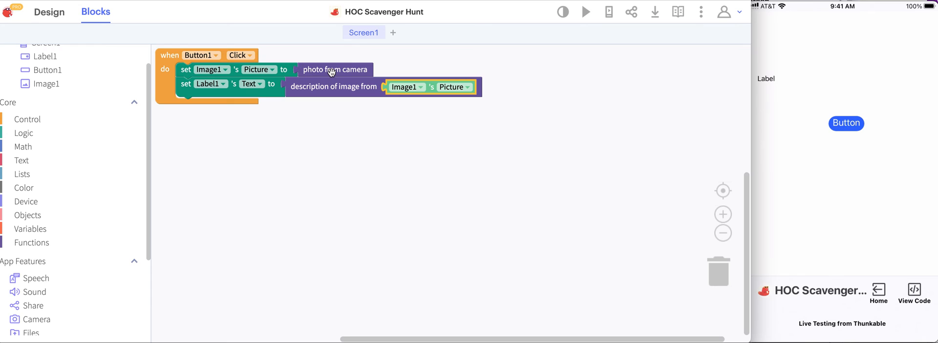
mouse_move(416, 100)
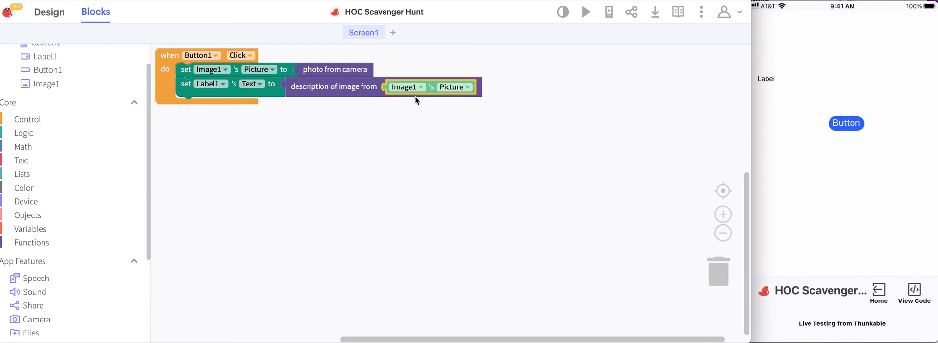
mouse_move(354, 90)
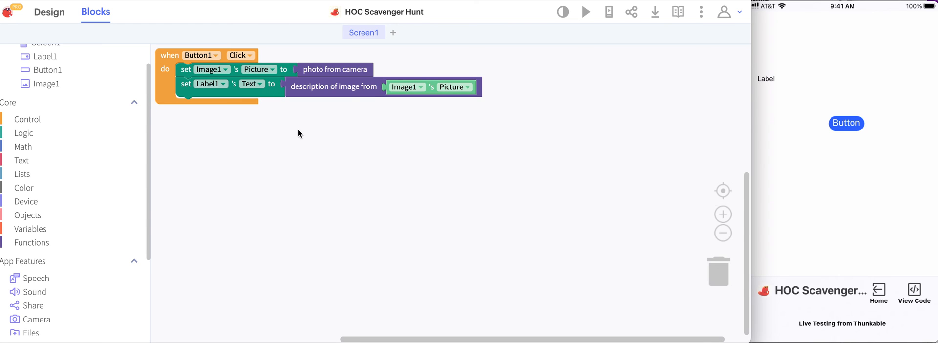
Tap the button on the test phone and take a new photo to test the updated app.
left_click(846, 123)
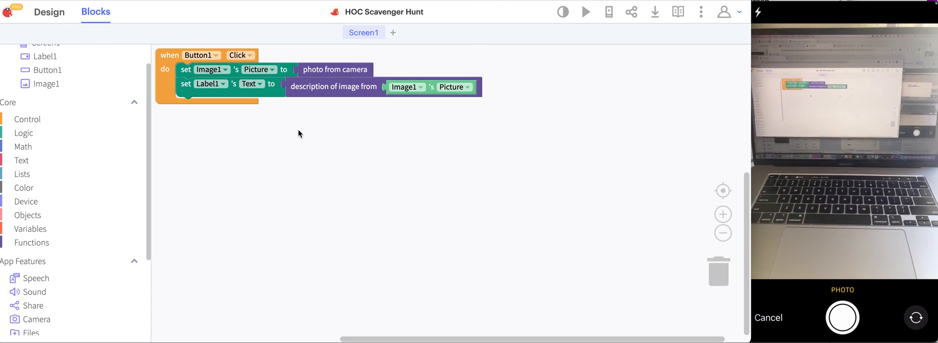
left_click(842, 317)
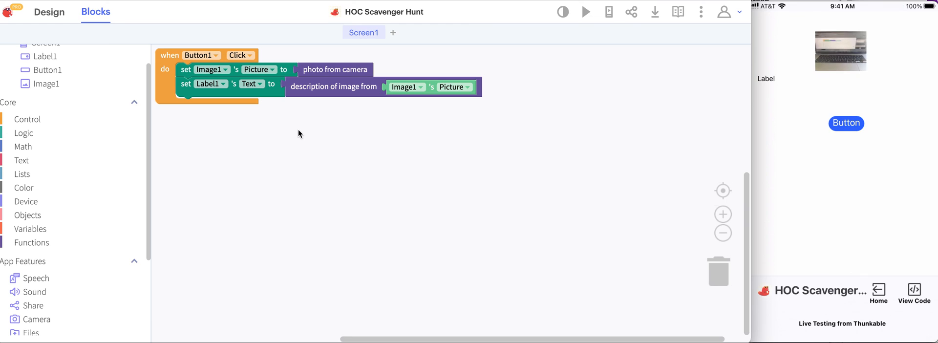
mouse_move(639, 91)
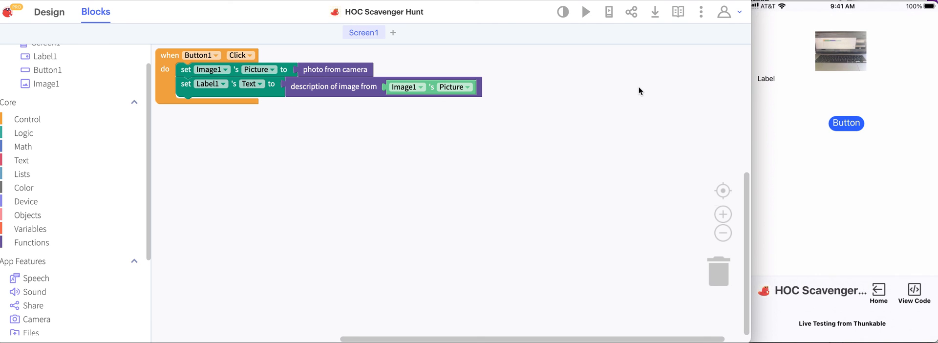